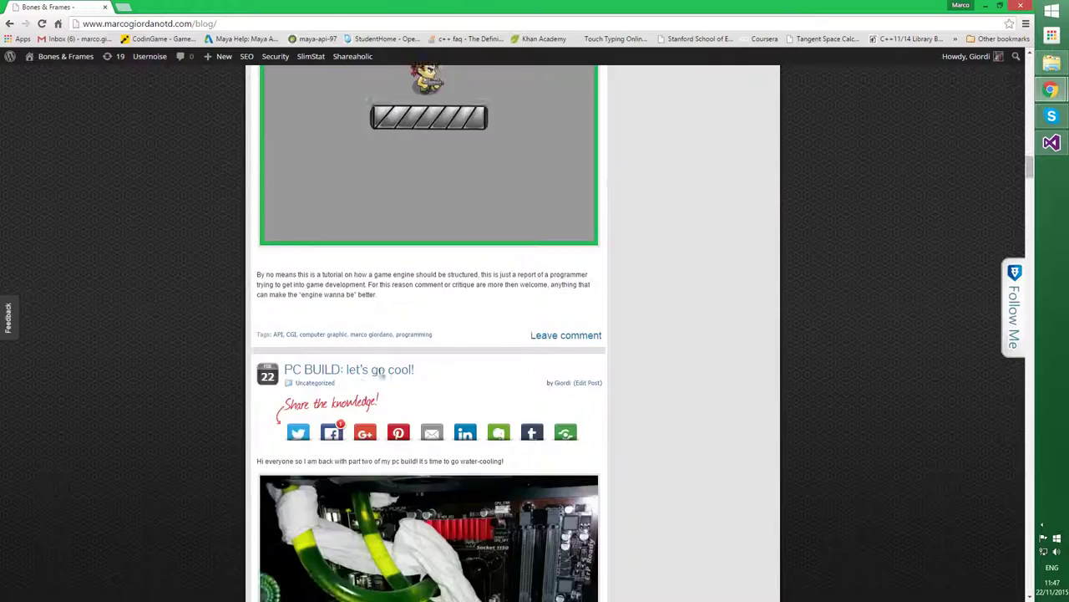
Step: Show the cmp_sprite.h header with static and animated sprite classes beside the render code
scroll("up", 3)
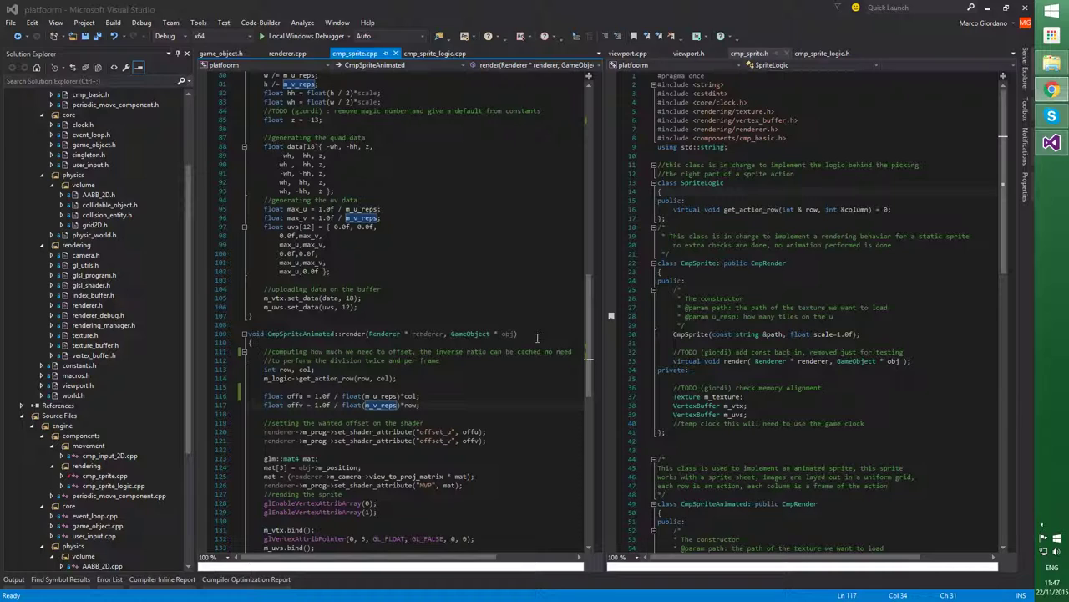
mouse_move(588, 314)
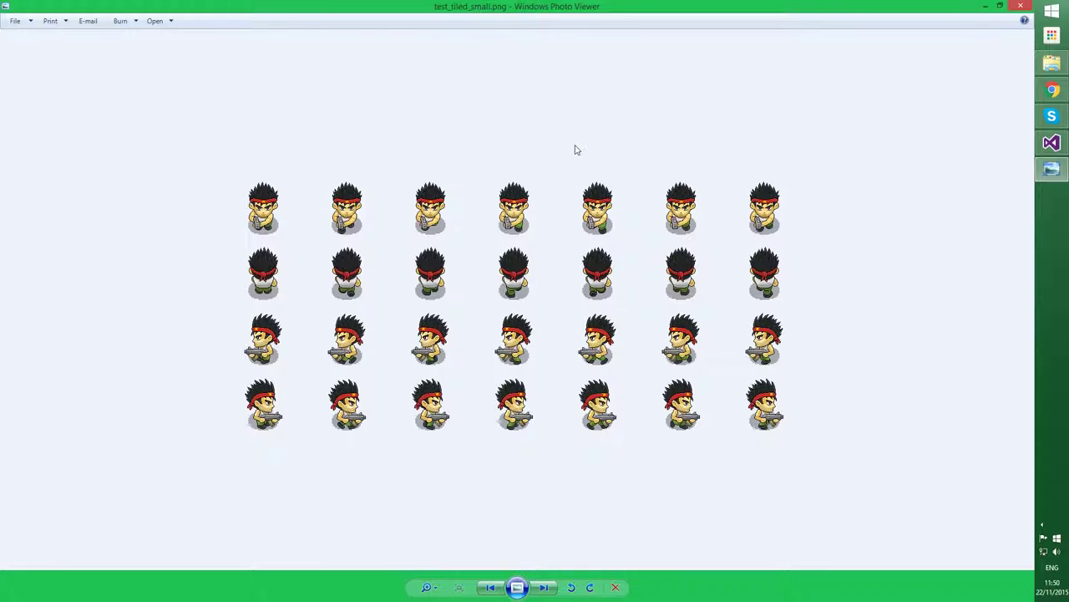
mouse_move(899, 63)
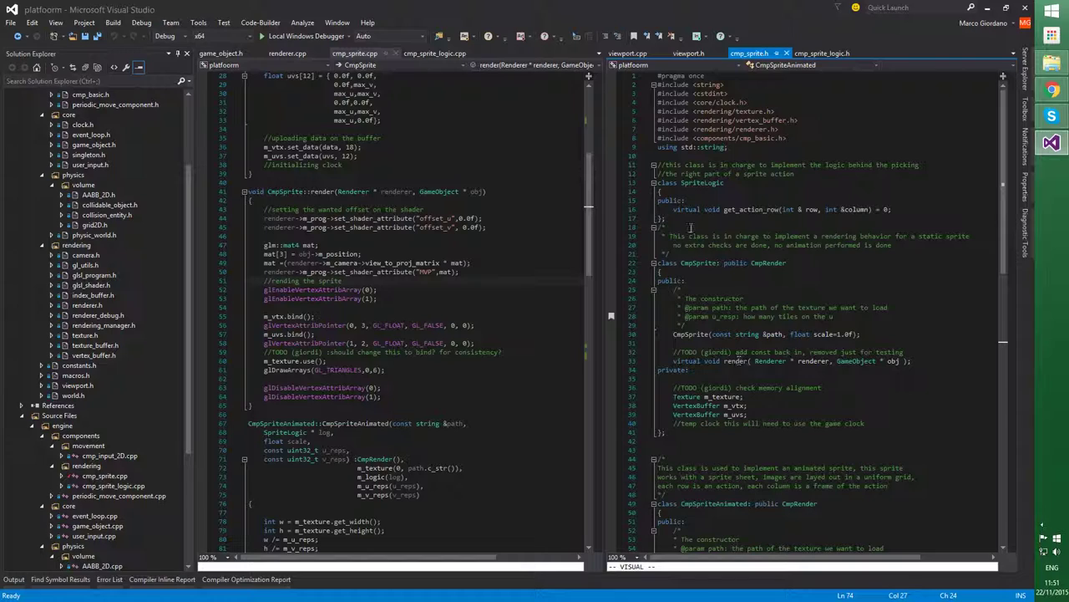
mouse_move(762, 209)
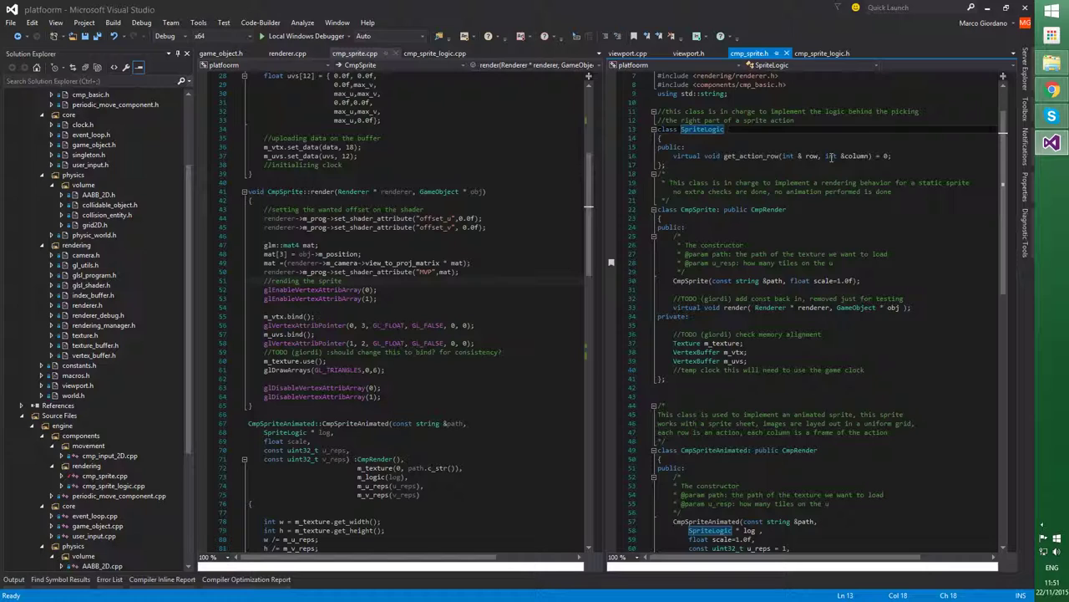
scroll("down", 3)
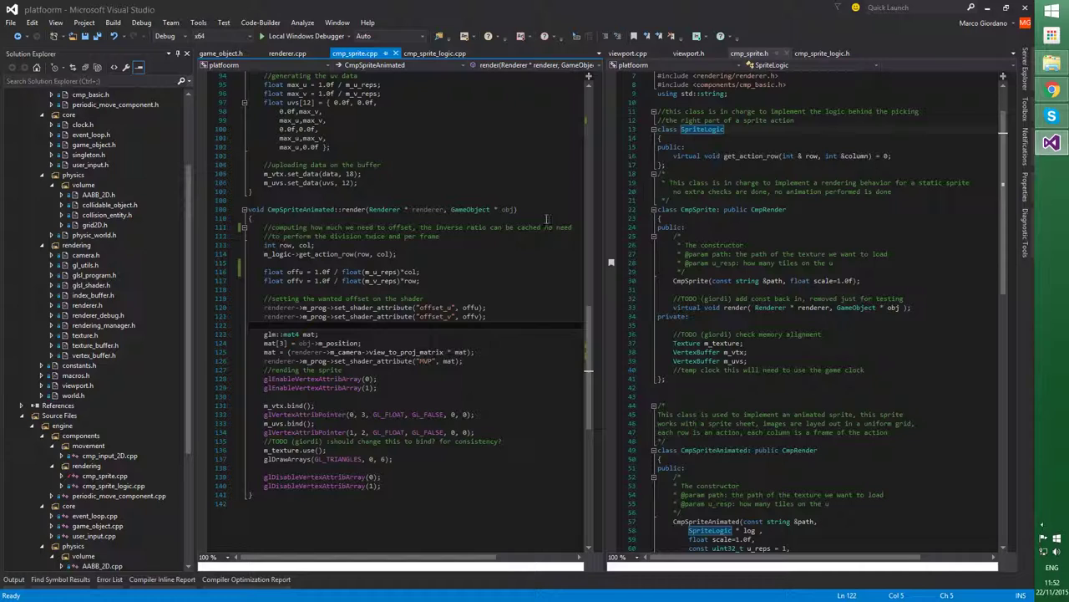
left_click(822, 52)
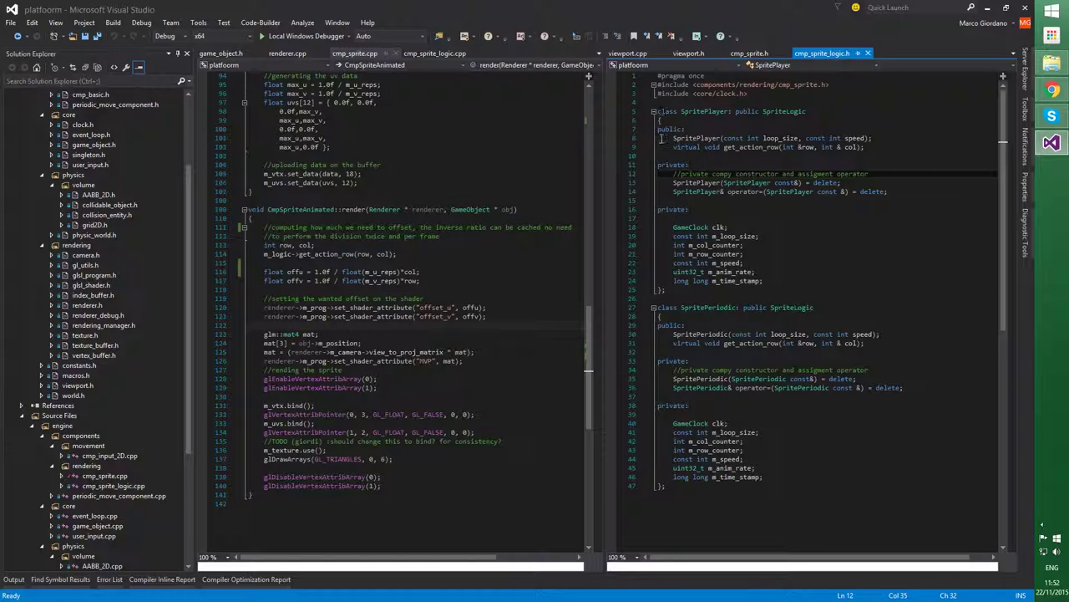
mouse_move(808, 273)
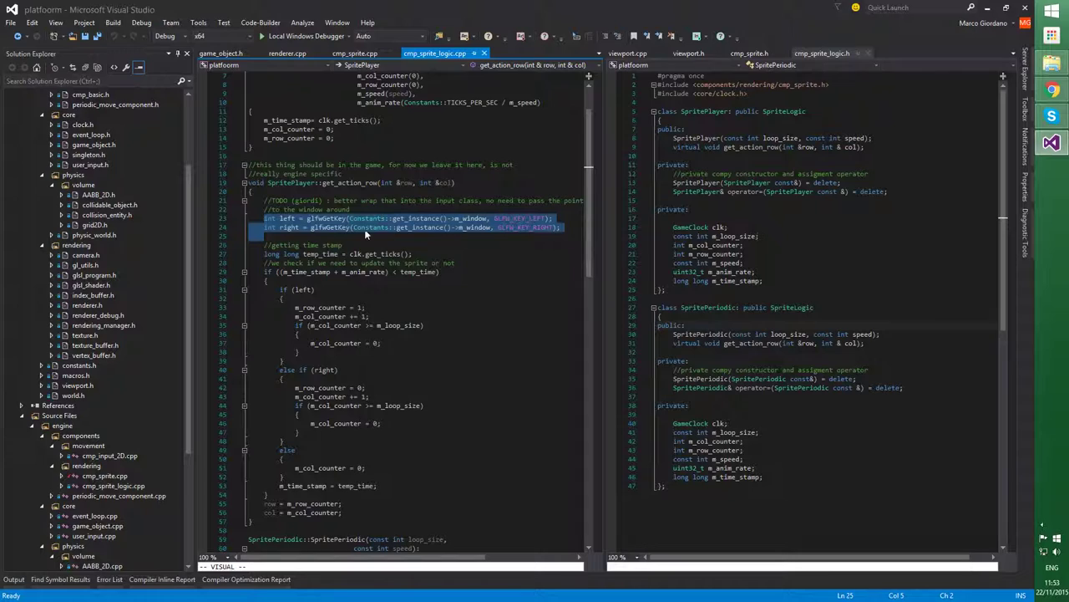
Step: Scroll to SpritePeriodic::get_action_row and launch the game with the Local Windows Debugger
scroll("down", 3)
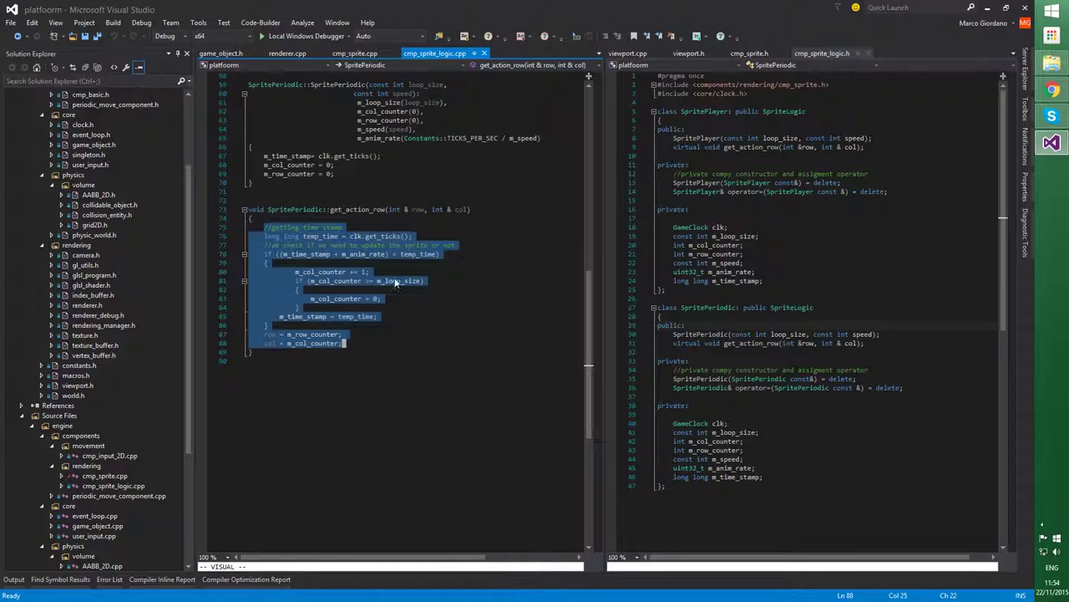
left_click(261, 37)
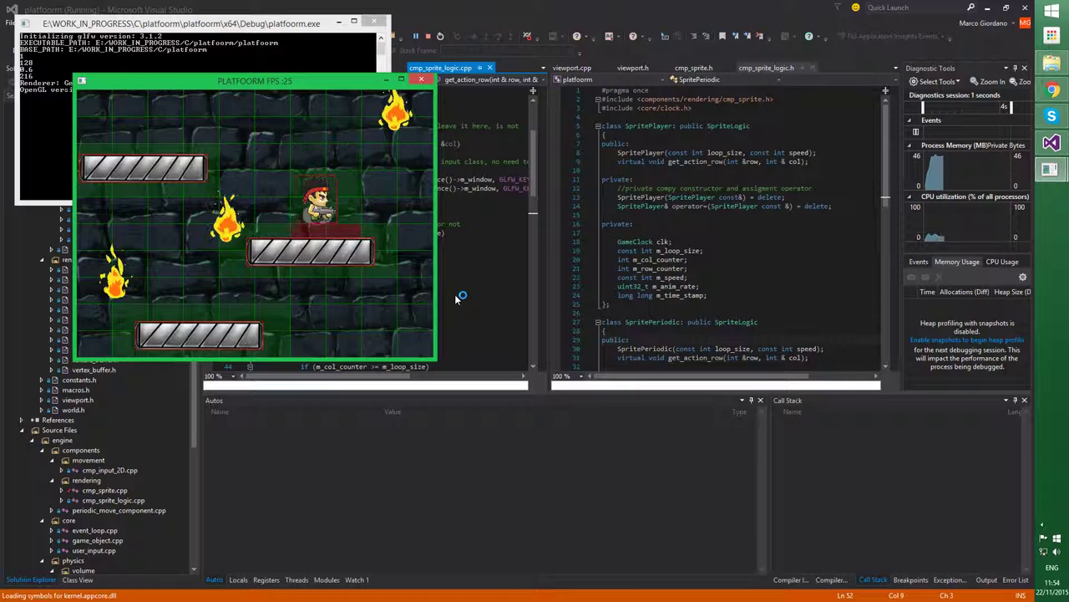